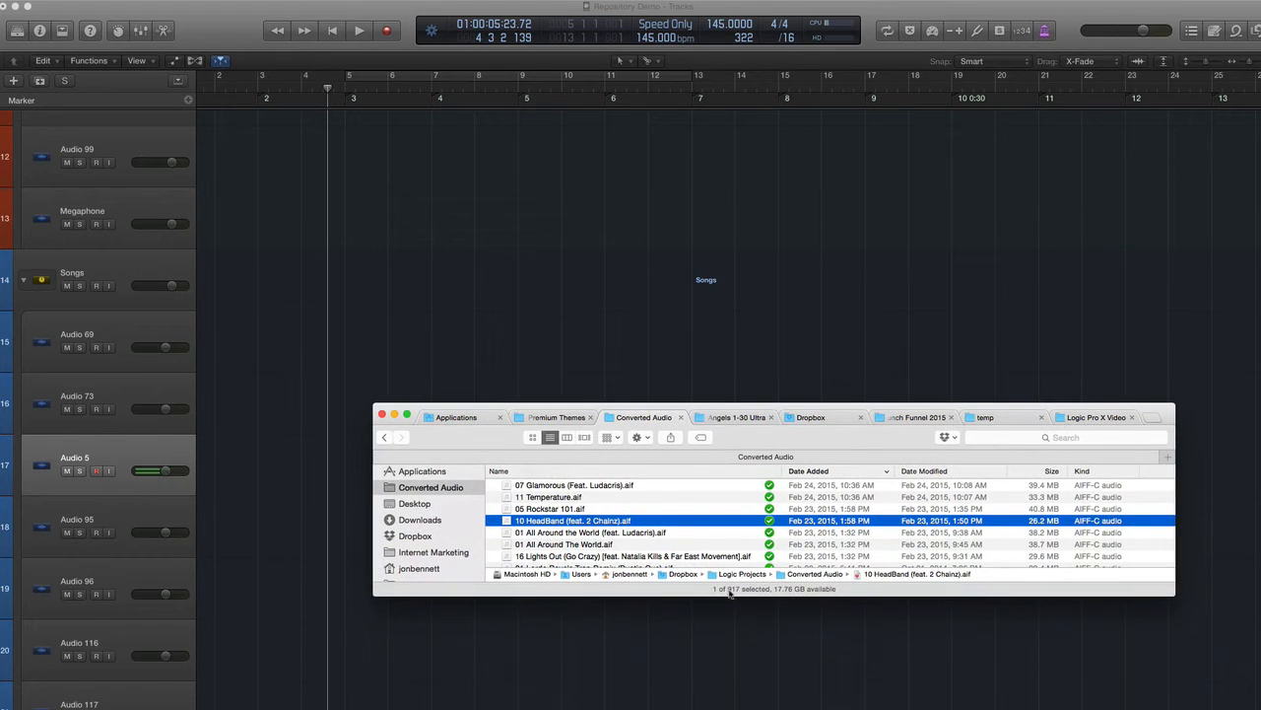
mouse_move(857, 412)
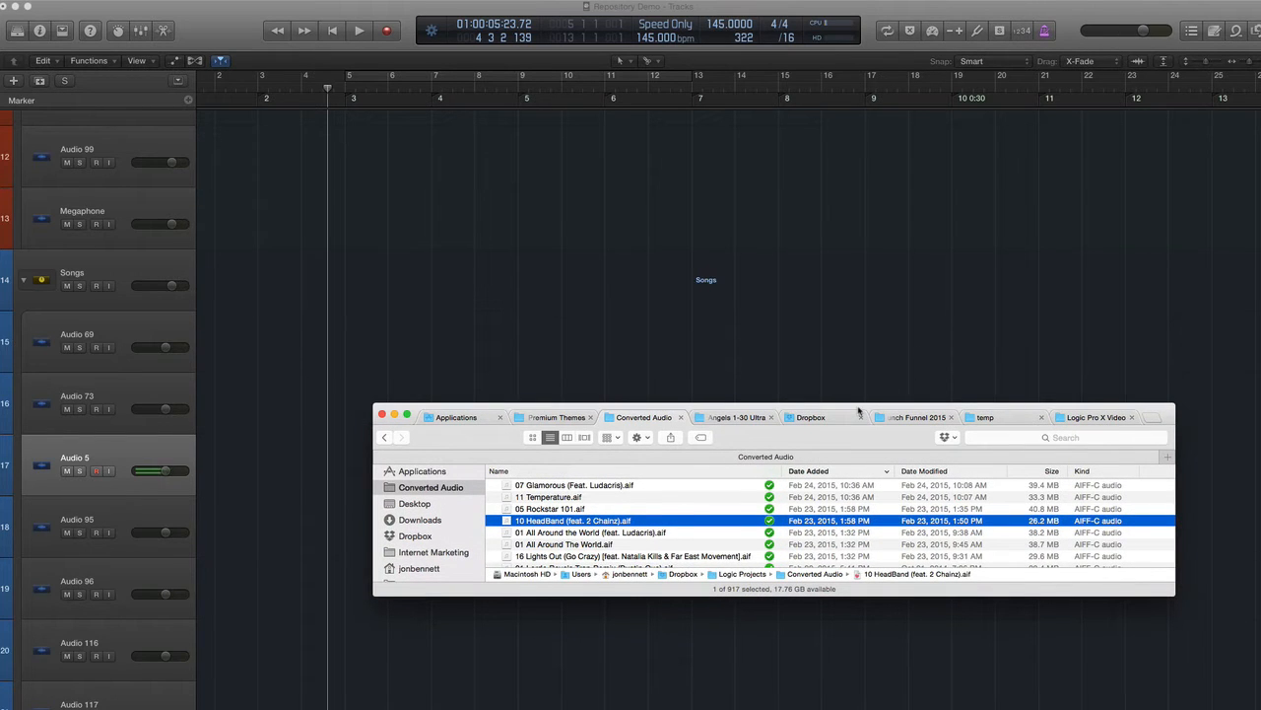
Step: Drag 05 Rockstar 101 and 10 HeadBand from the Converted Audio folder onto two new tracks
scroll("down", 3)
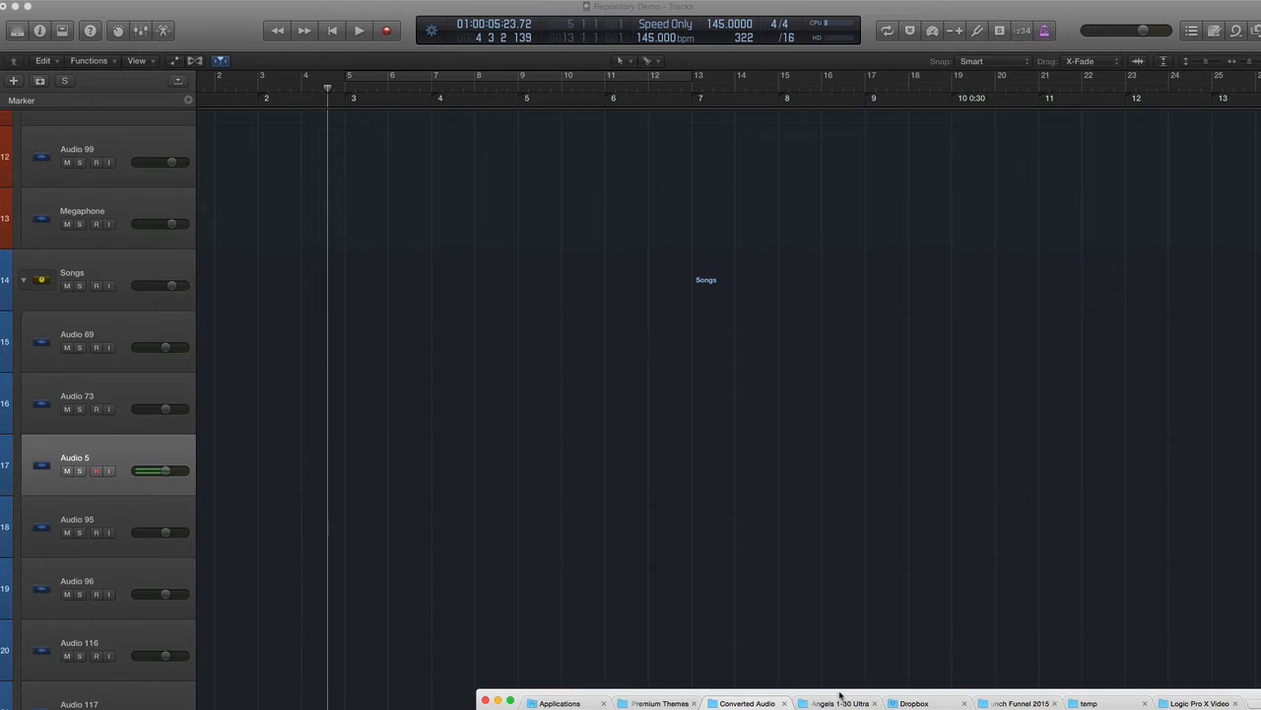
mouse_move(771, 607)
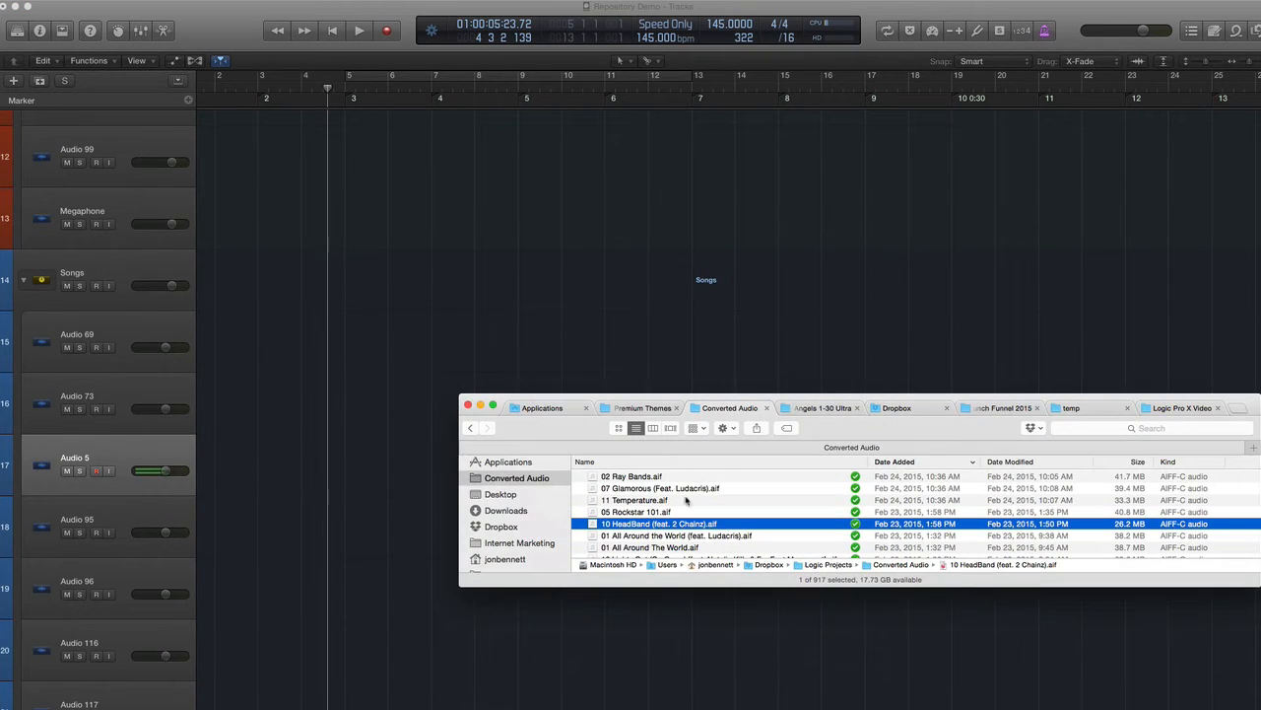
left_click(635, 513)
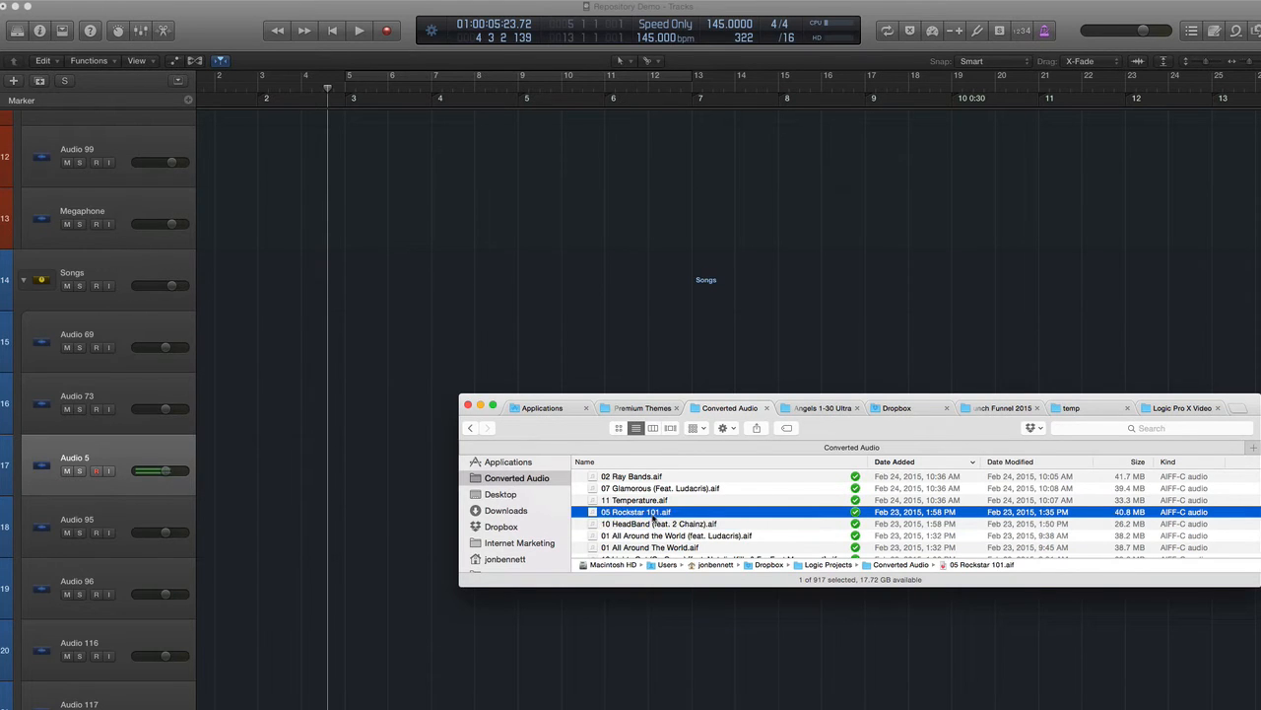
left_click_drag(634, 512, 292, 350)
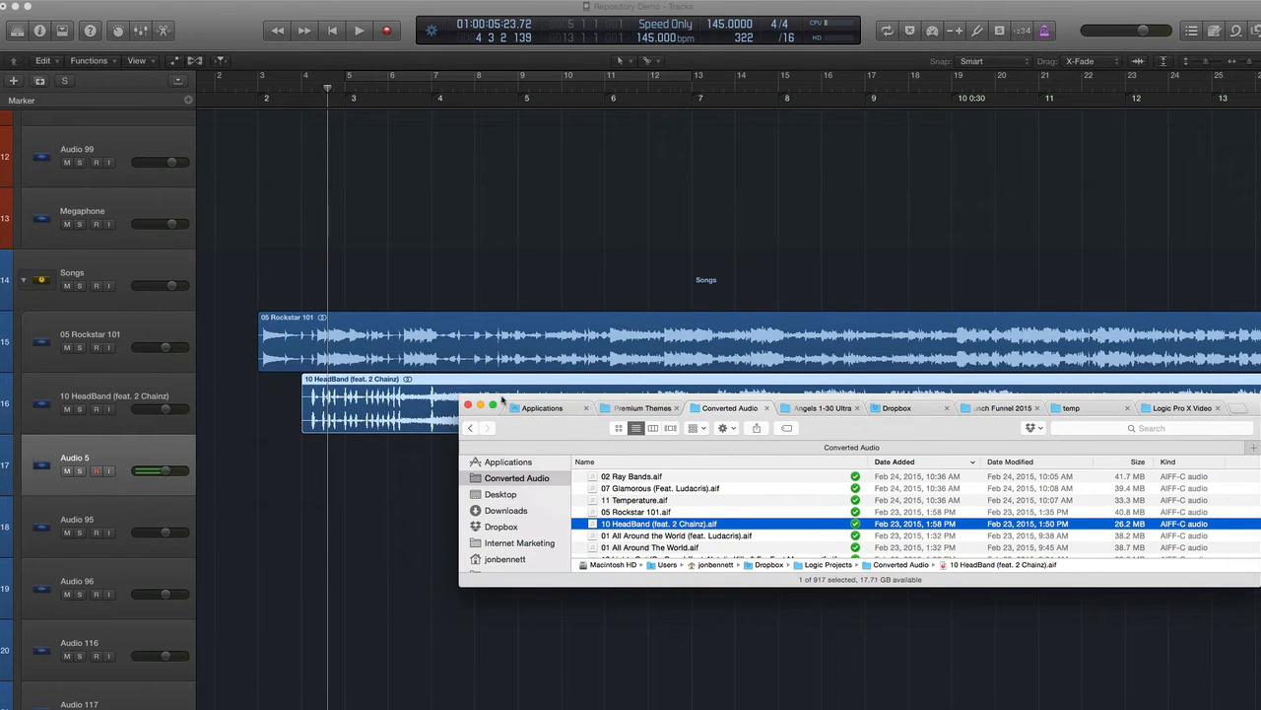
Step: Return to Logic, select the Rockstar 101 region and place the playhead around bar three
left_click(465, 406)
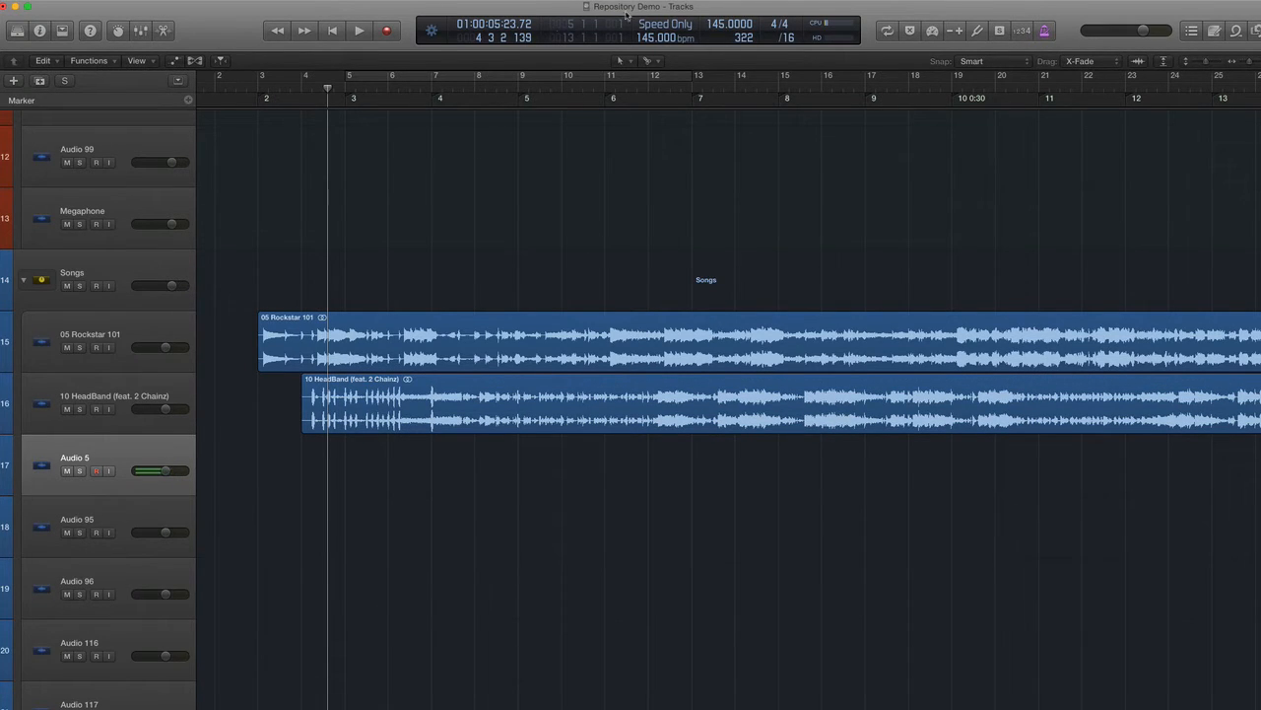
mouse_move(528, 220)
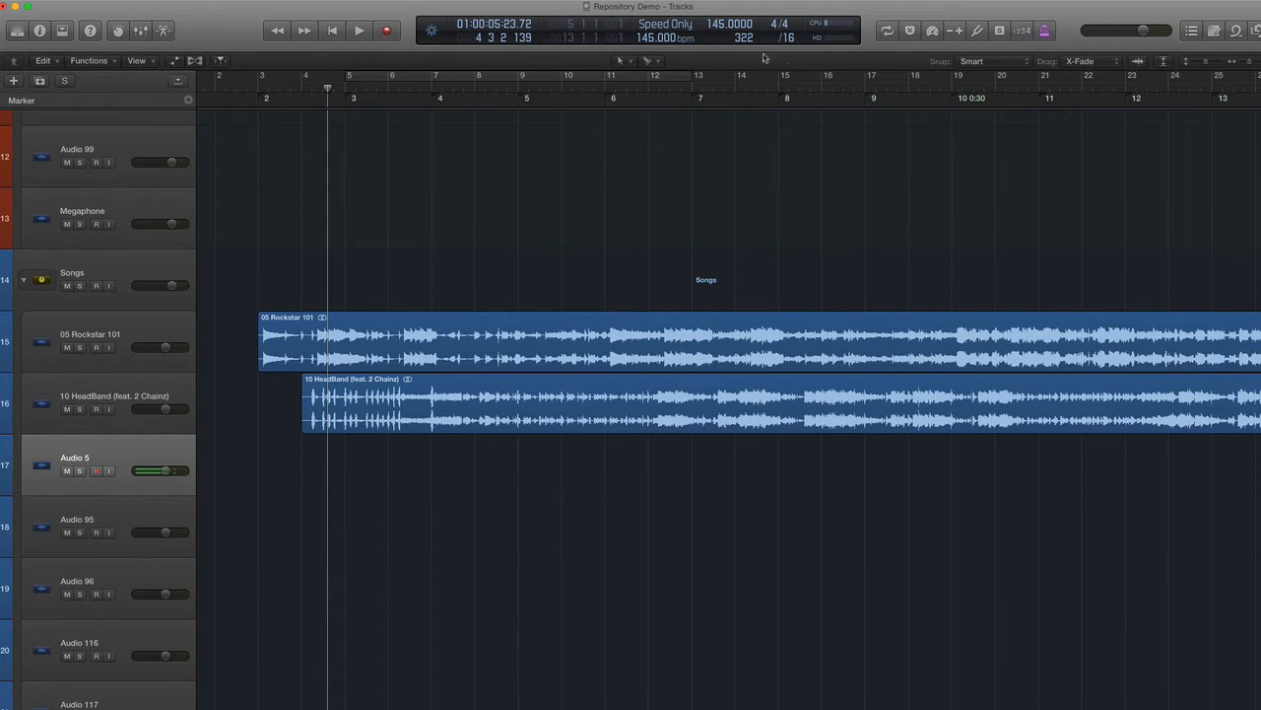
mouse_move(540, 450)
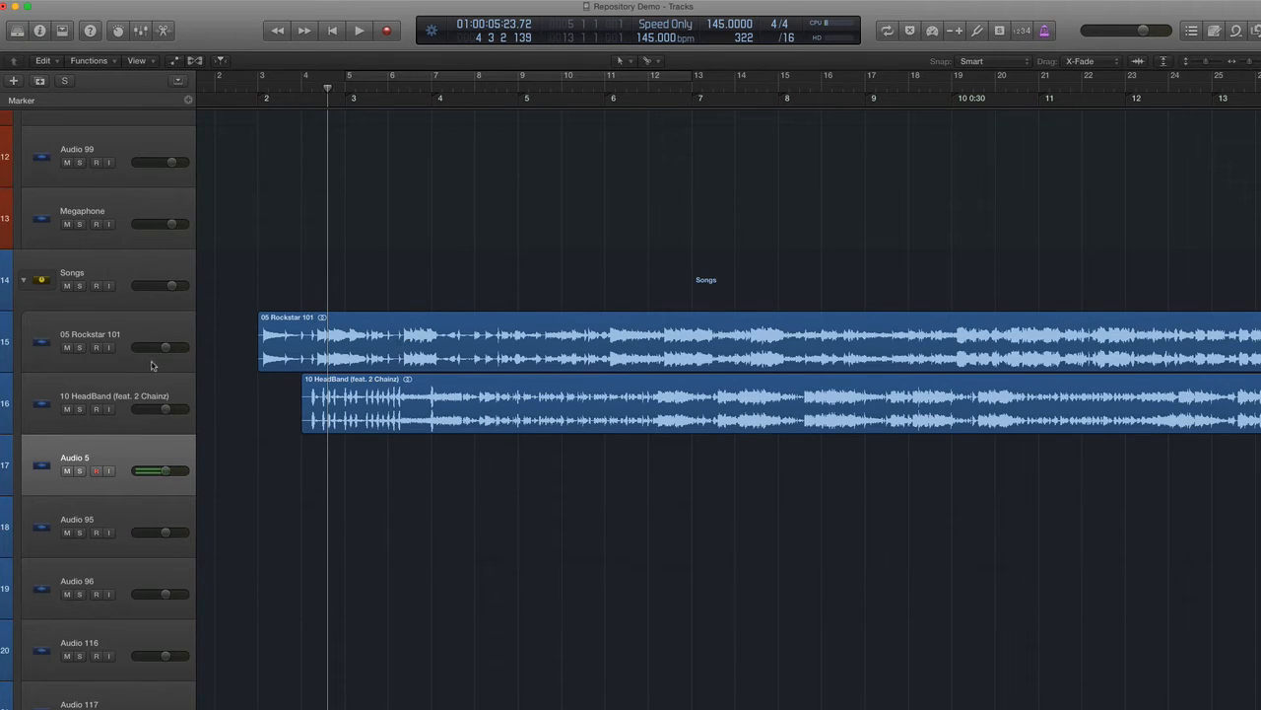
left_click(79, 347)
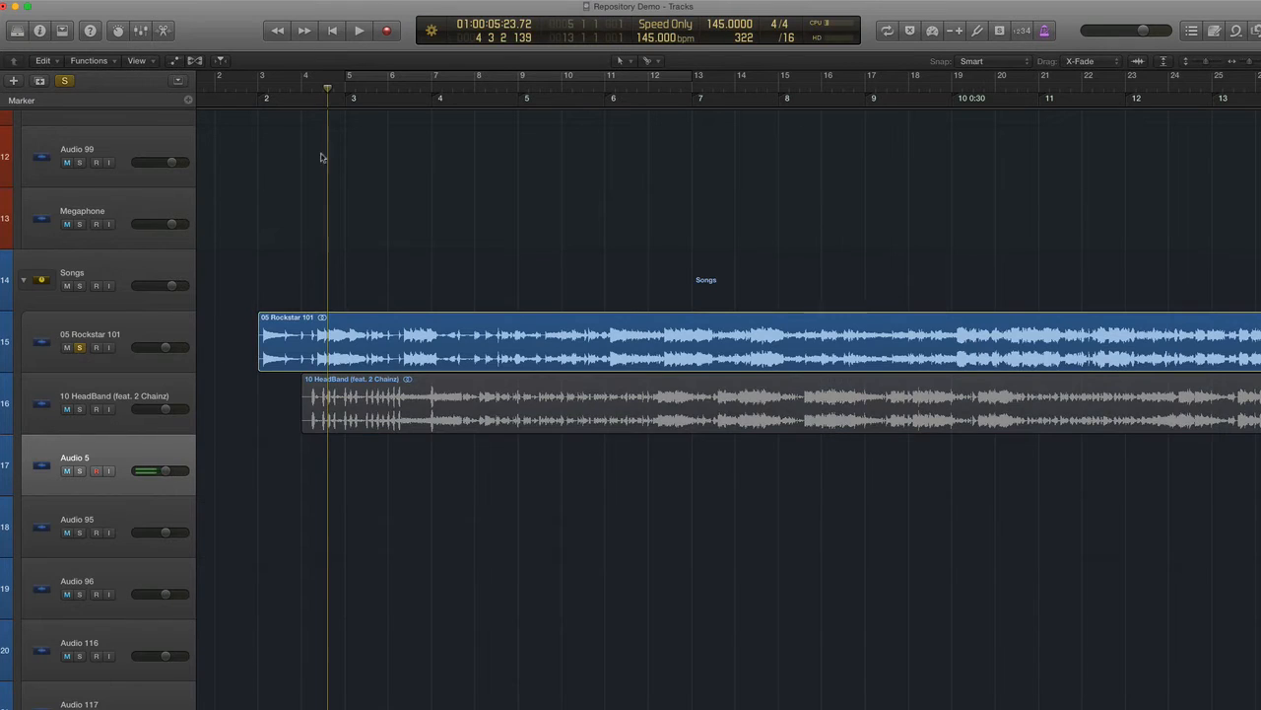
left_click(359, 30)
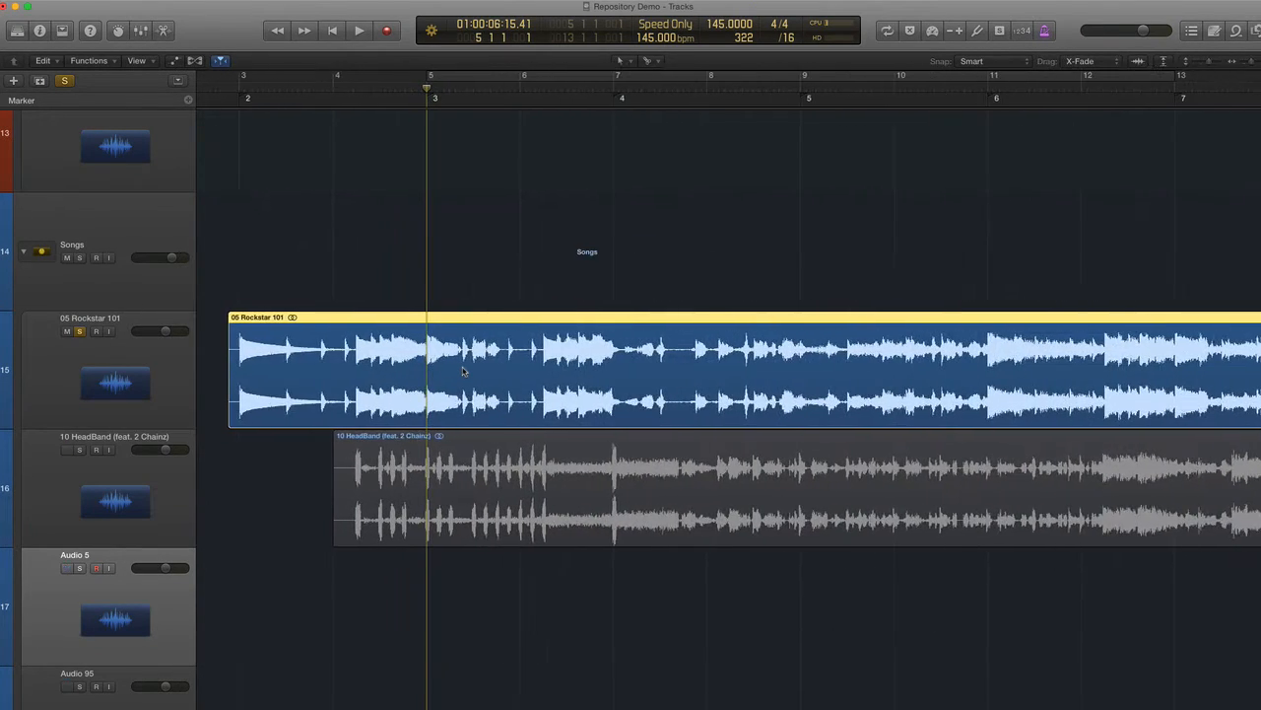
left_click(359, 32)
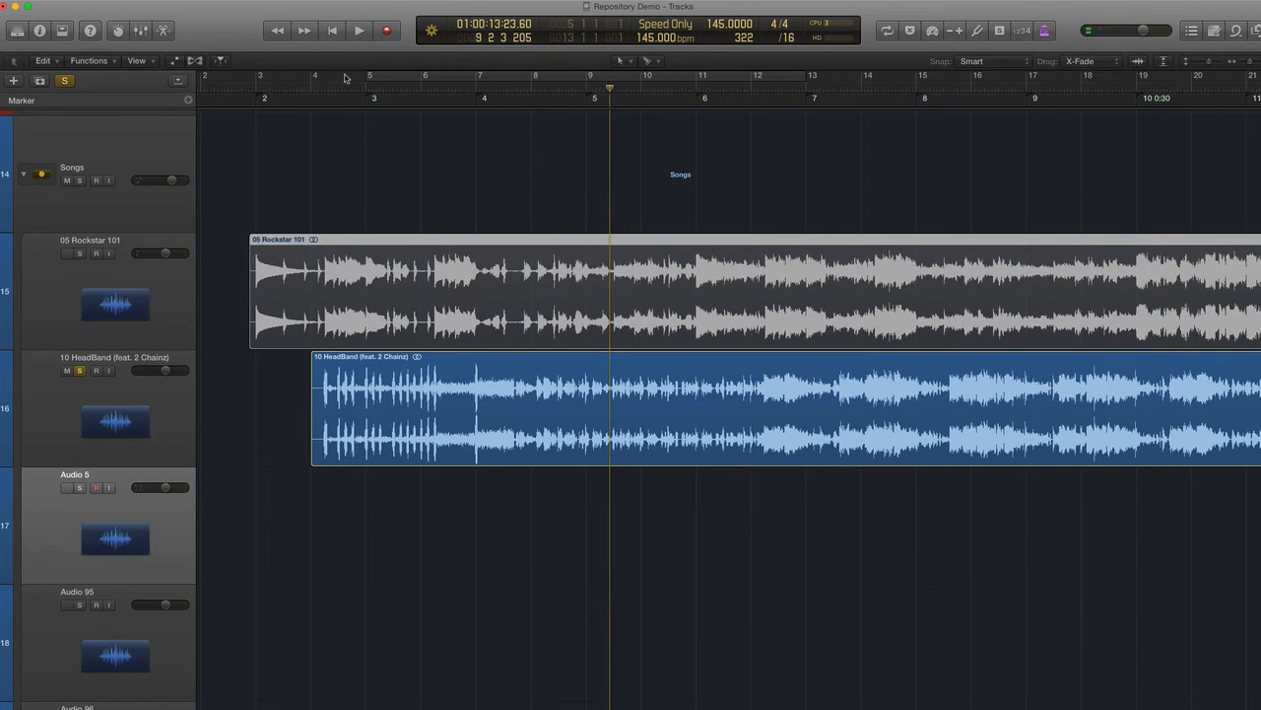
Step: Play both songs and shift HeadBand earlier so its beats match Rockstar 101, with Varispeed at 130 bpm
left_click(359, 30)
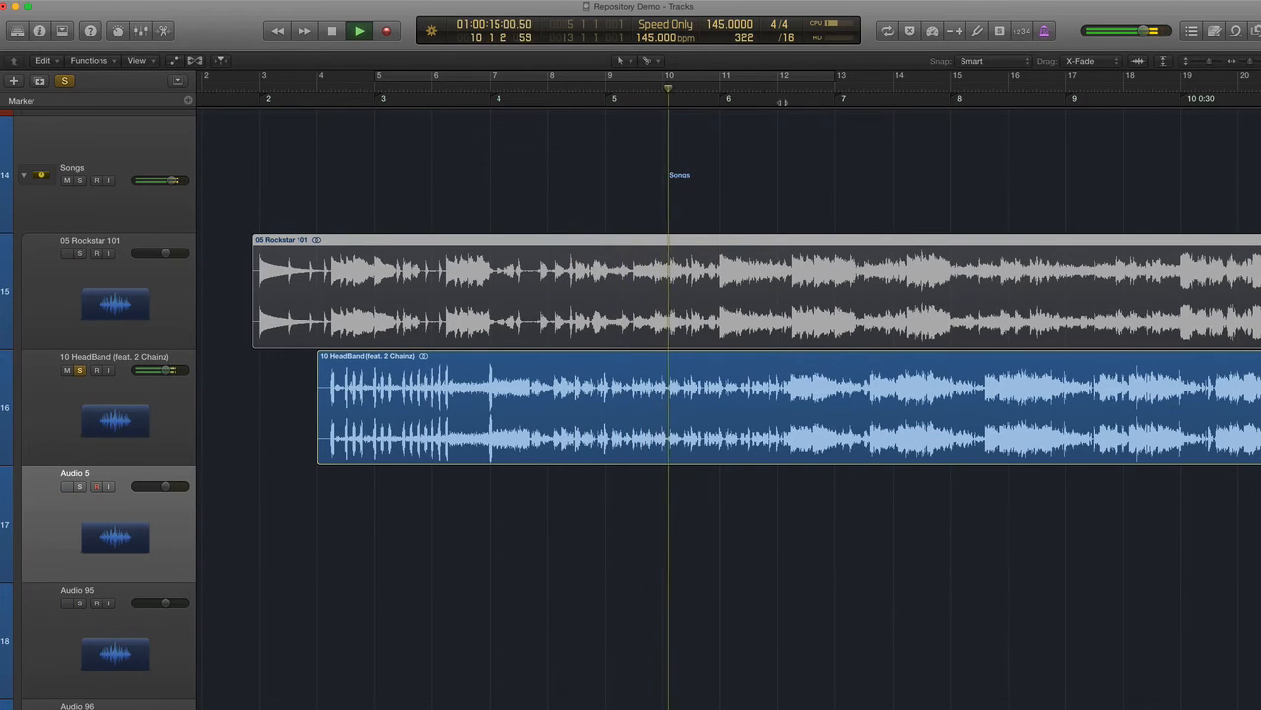
left_click(359, 30)
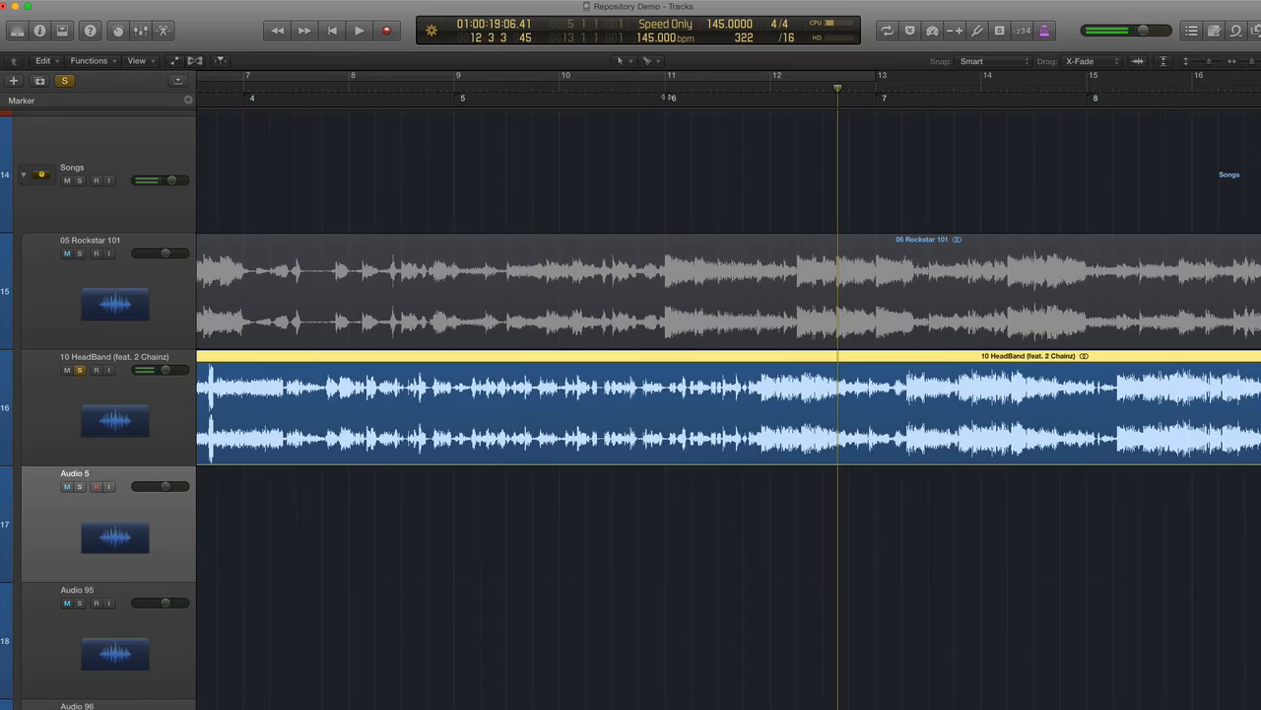
left_click_drag(838, 408, 671, 408)
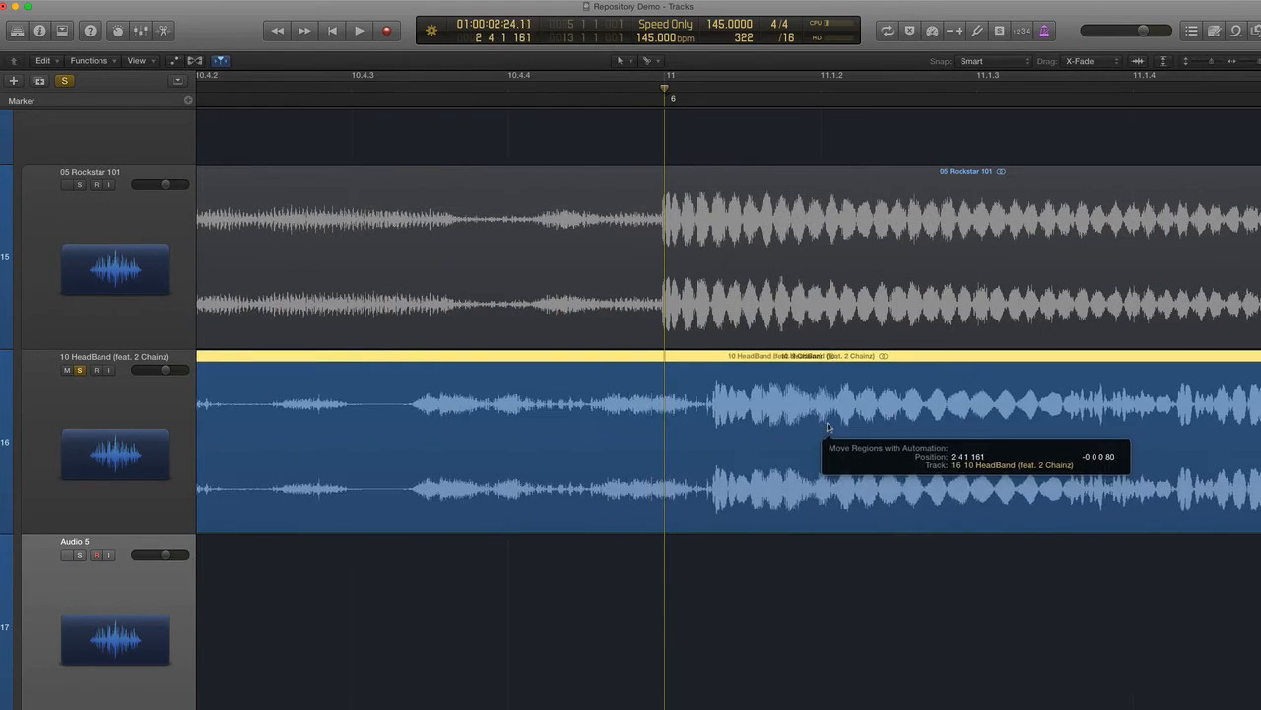
left_click_drag(828, 444, 779, 444)
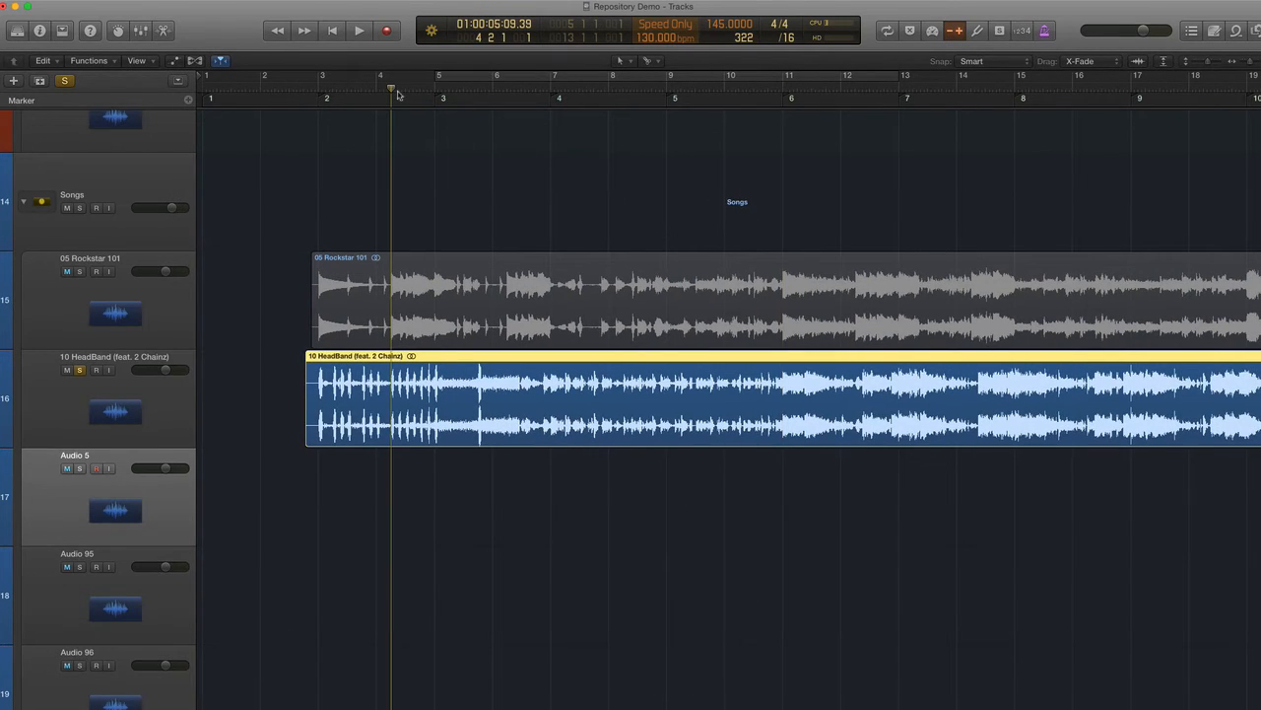
left_click(359, 32)
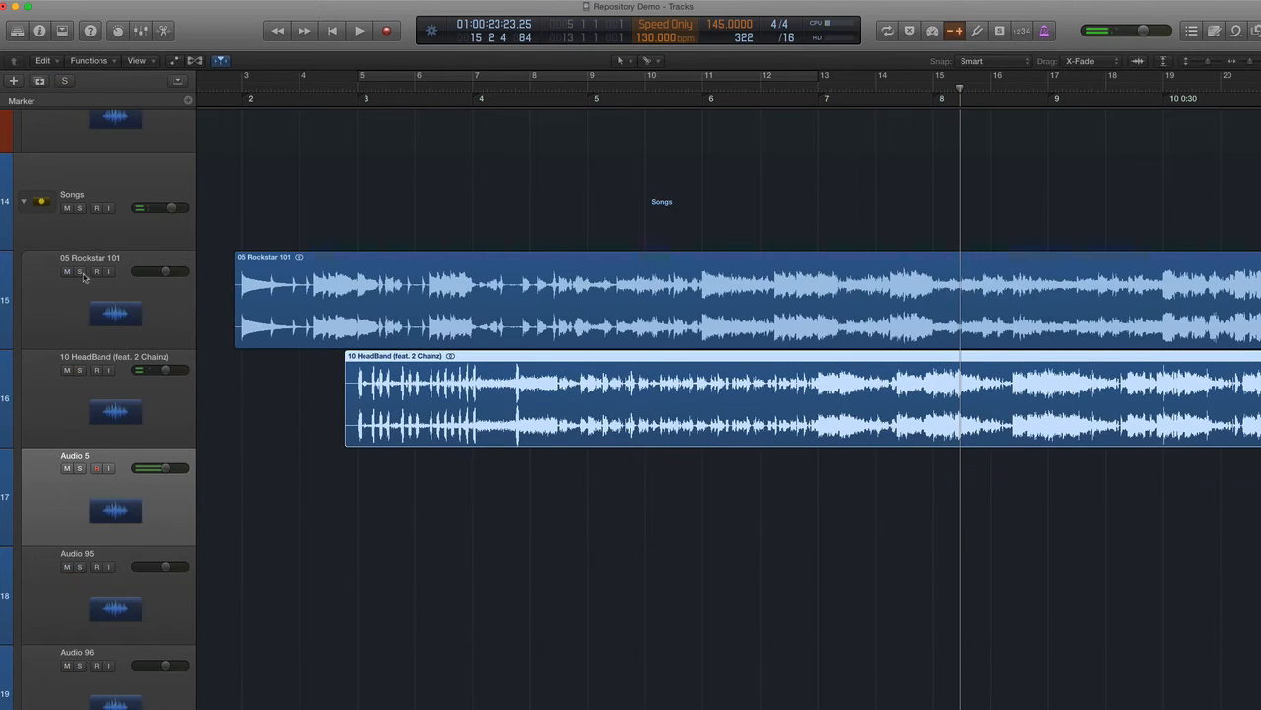
left_click(67, 370)
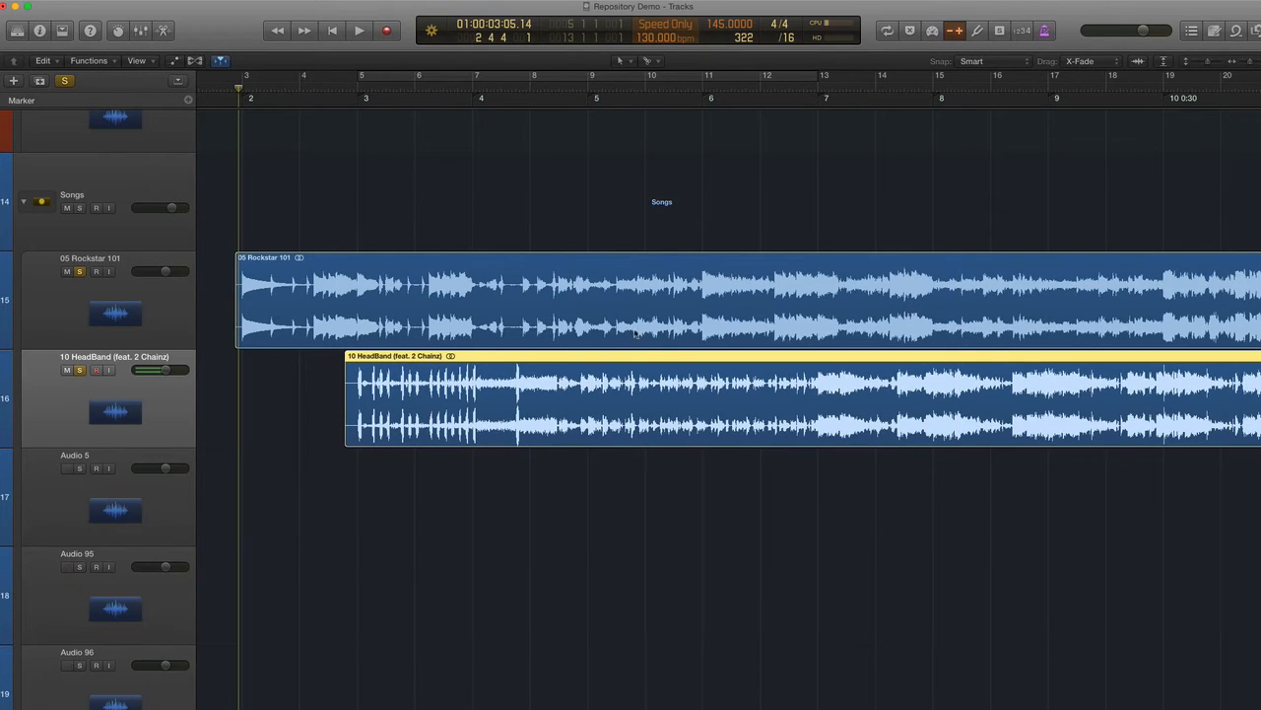
left_click(630, 536)
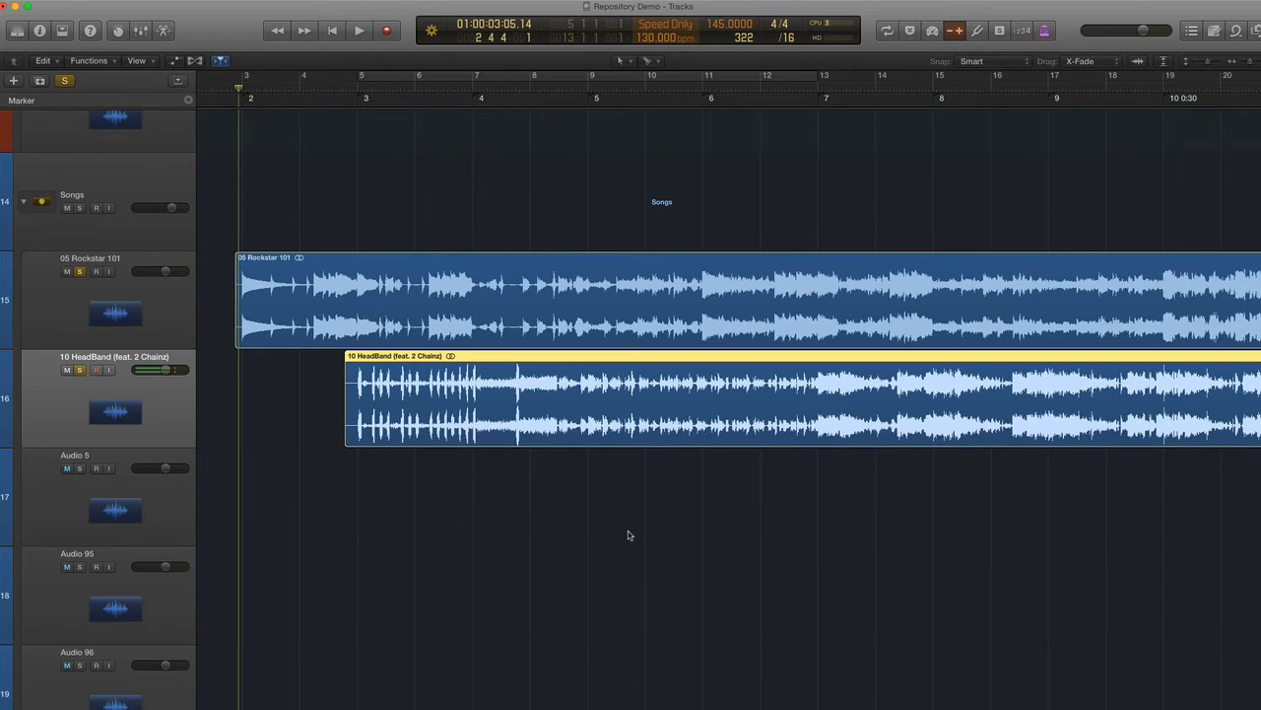
Step: Split the HeadBand region into short chunks with gaps beneath Rockstar 101
left_click(359, 30)
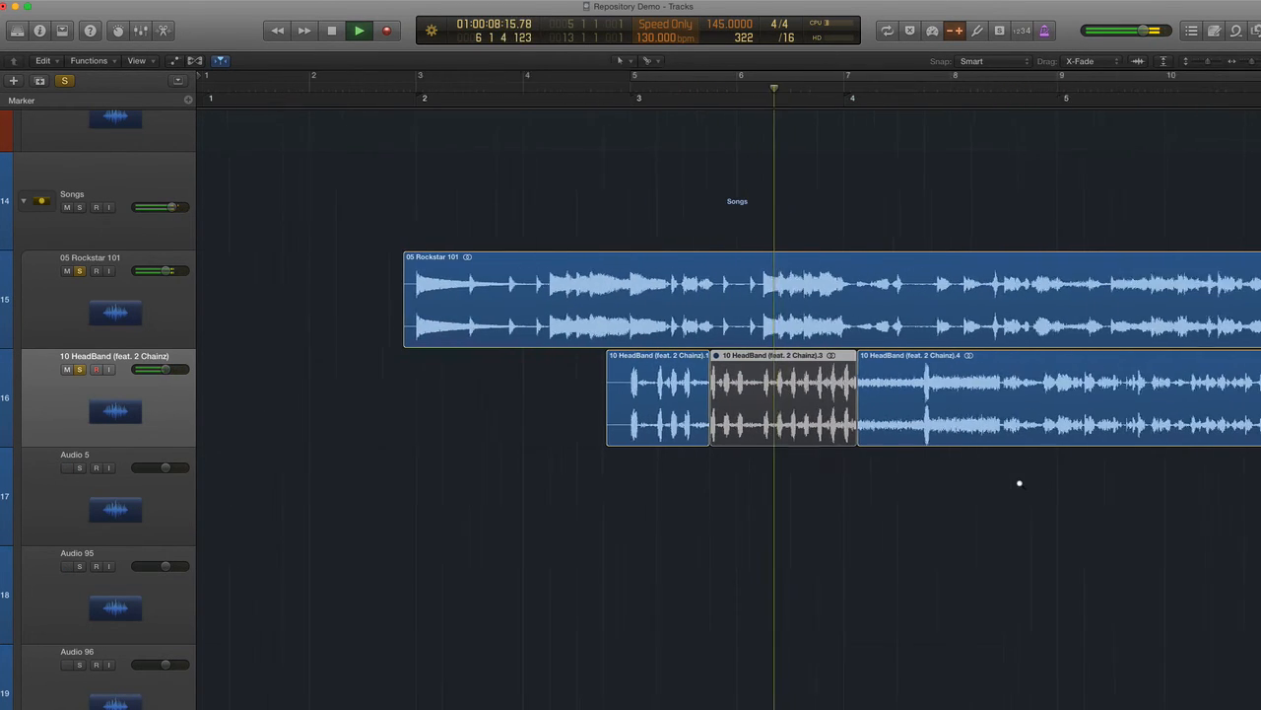
left_click(331, 29)
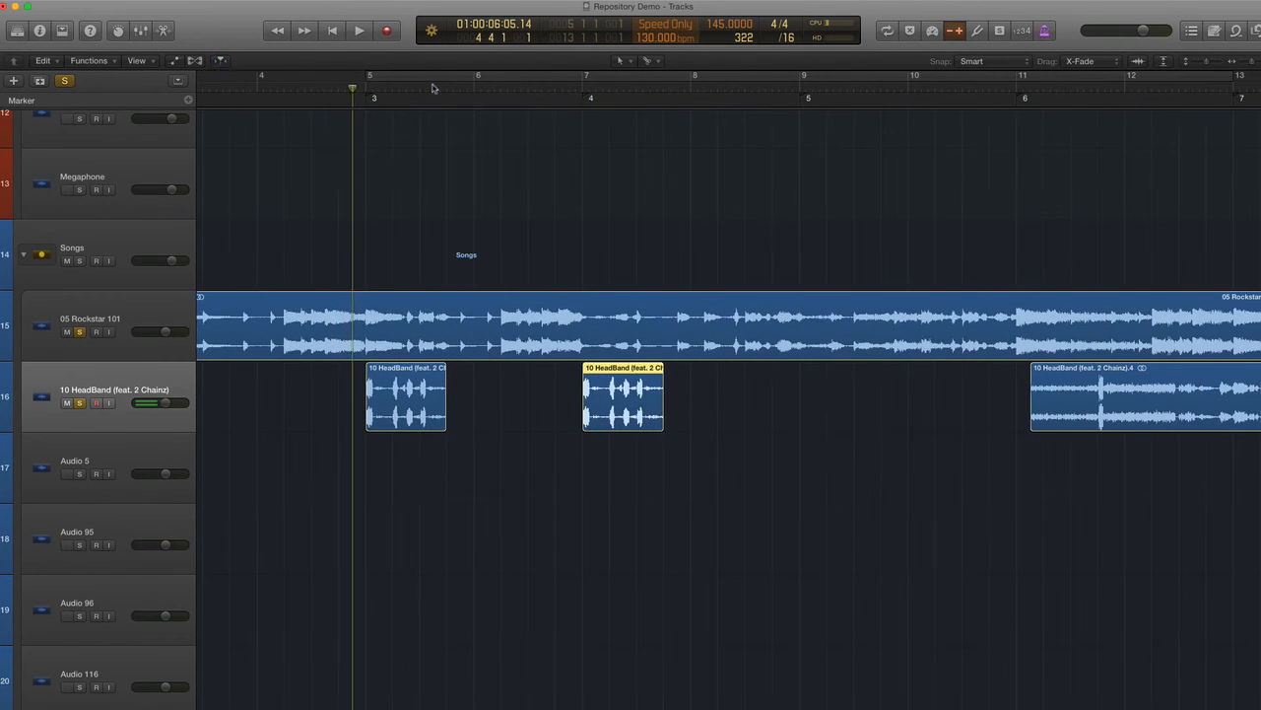
left_click(358, 30)
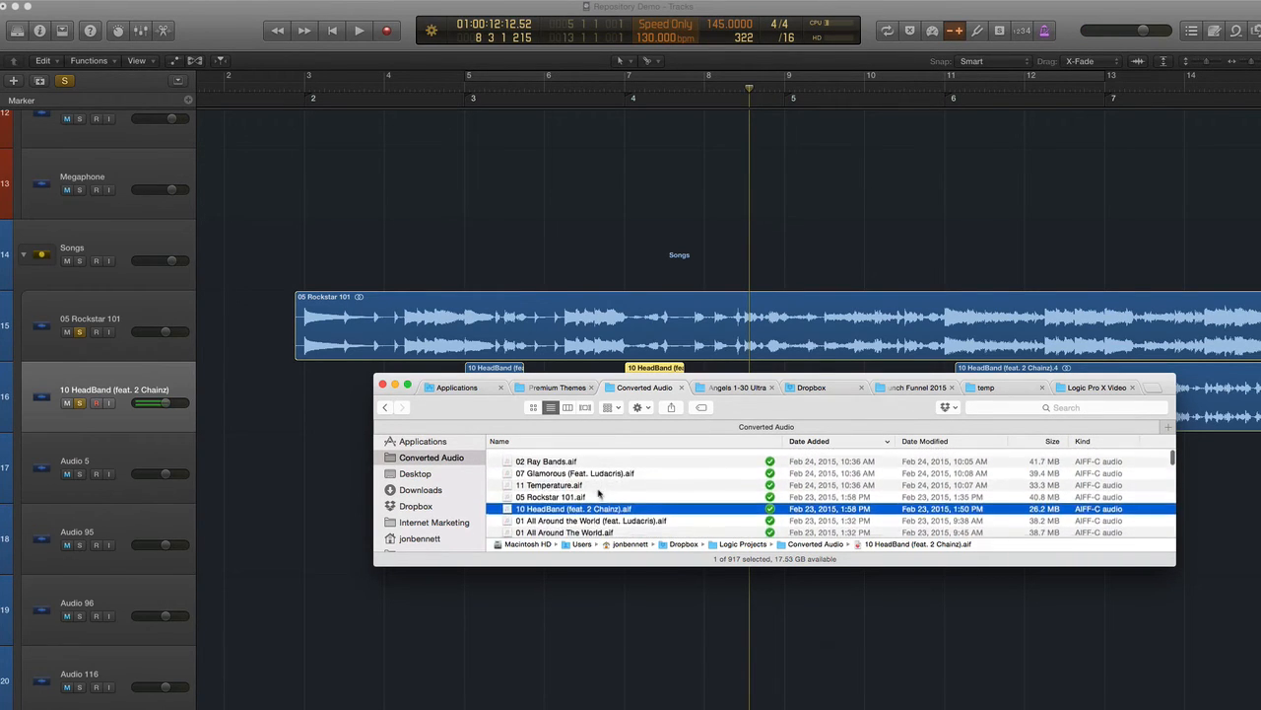
Step: Raise the Varispeed tempo to 150 bpm and play the chopped arrangement from near bar three
scroll("up", 3)
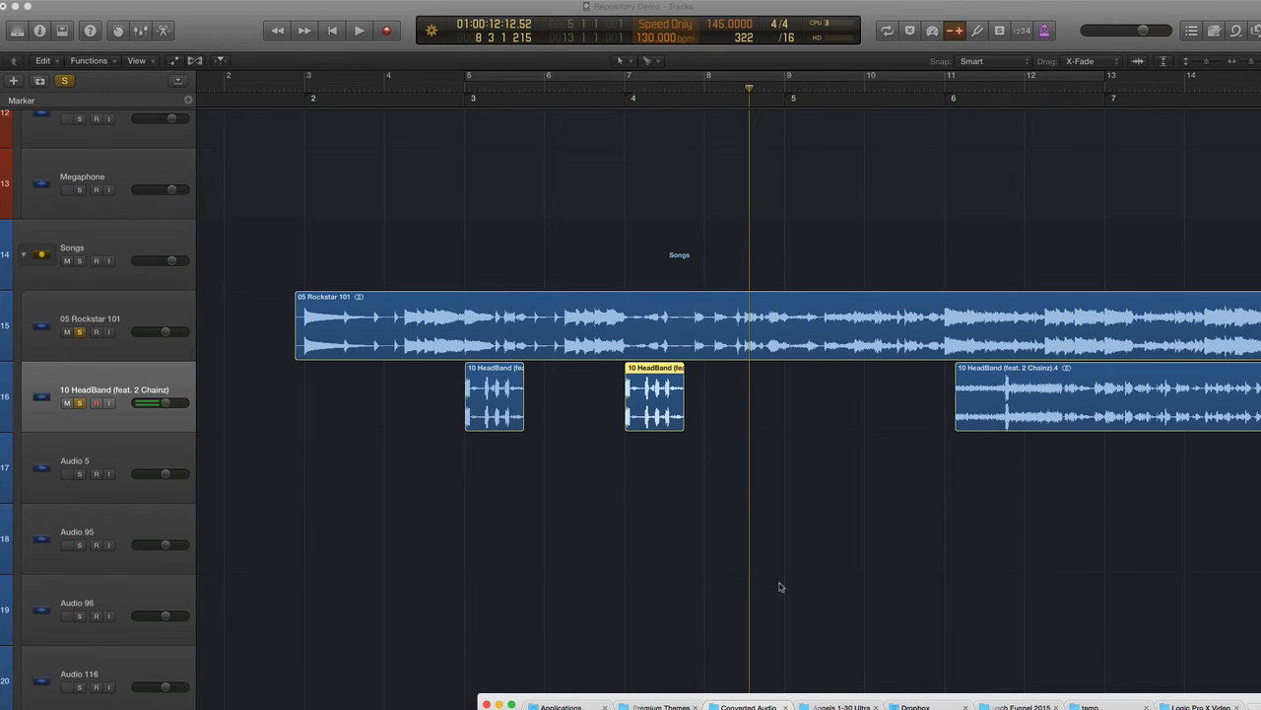
mouse_move(875, 692)
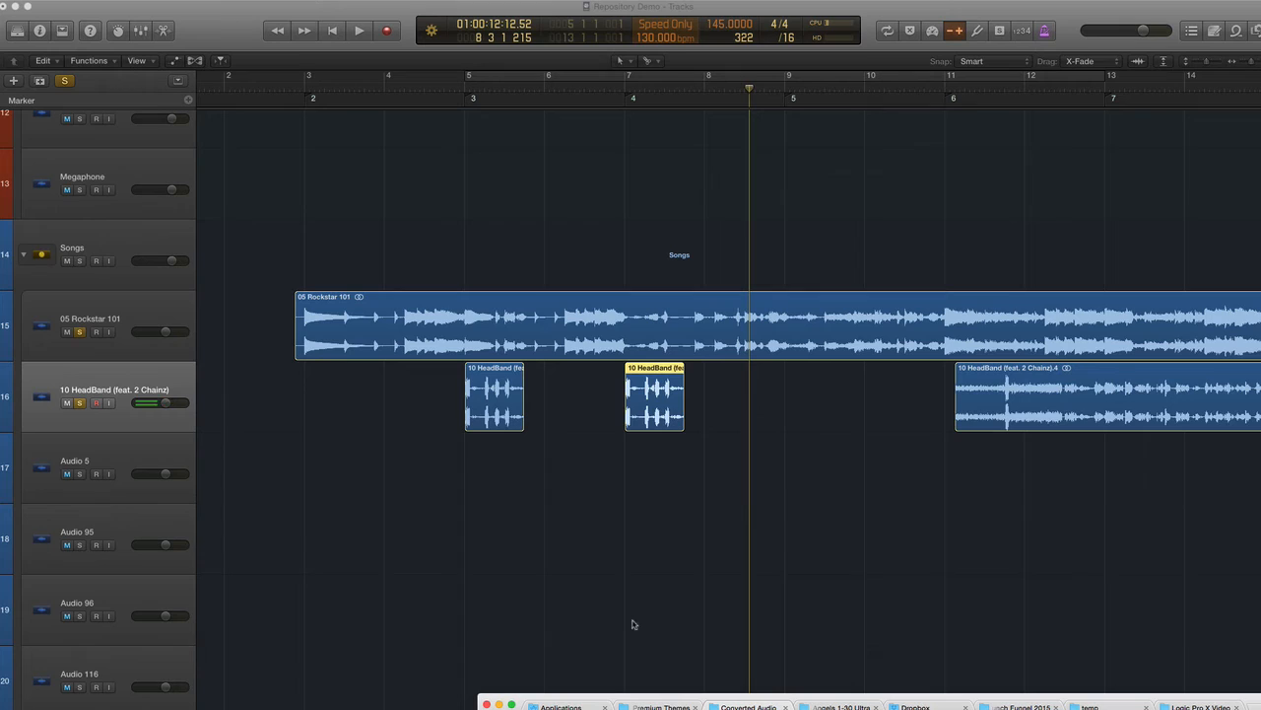
mouse_move(804, 540)
type("1")
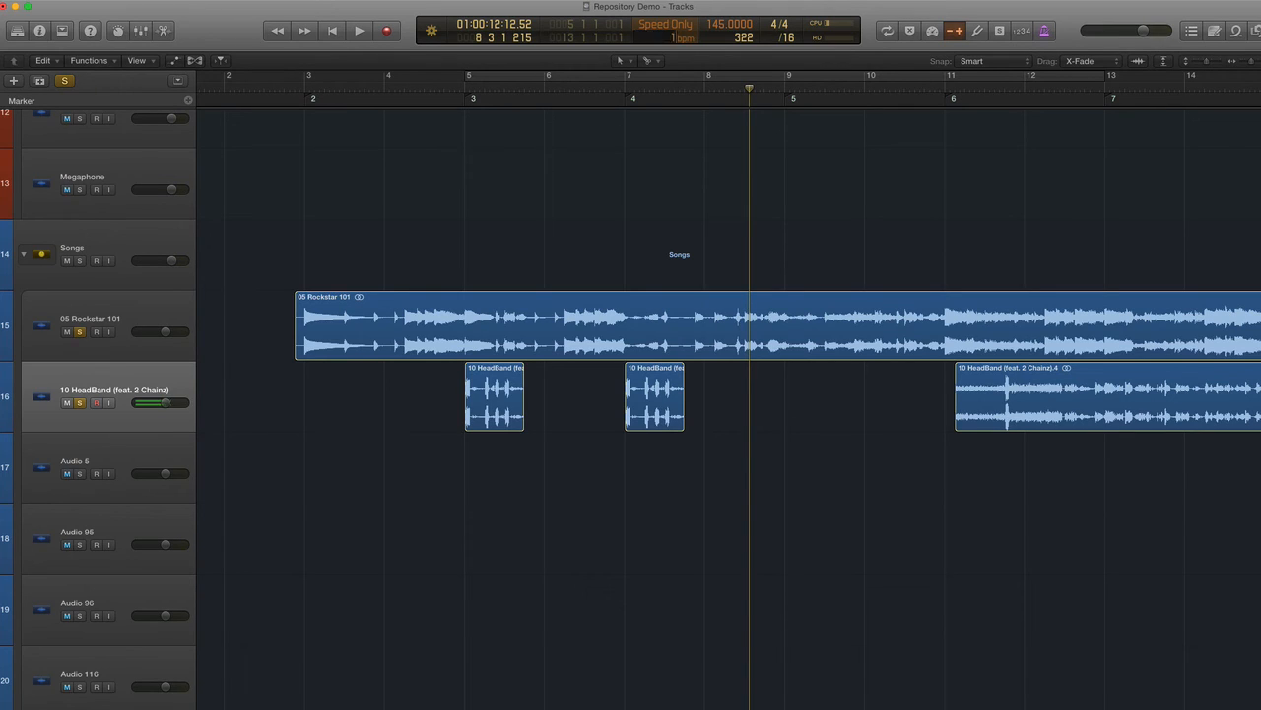
left_click(365, 88)
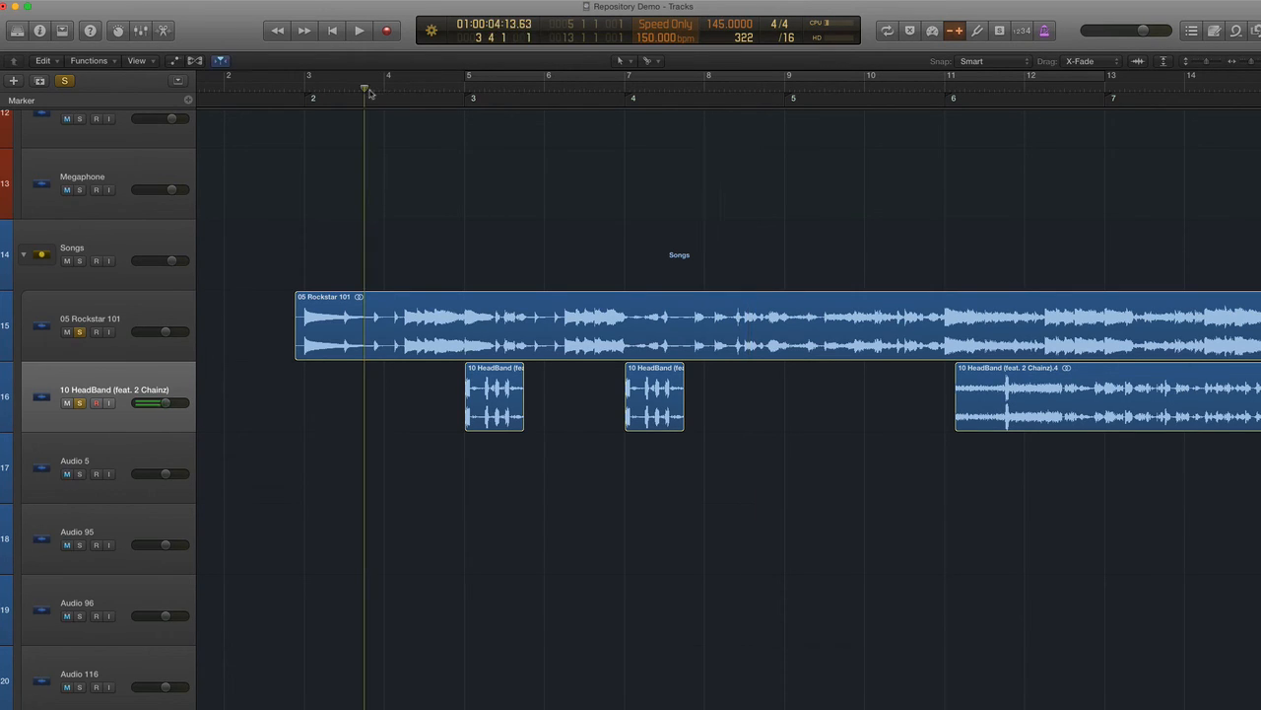
left_click(358, 30)
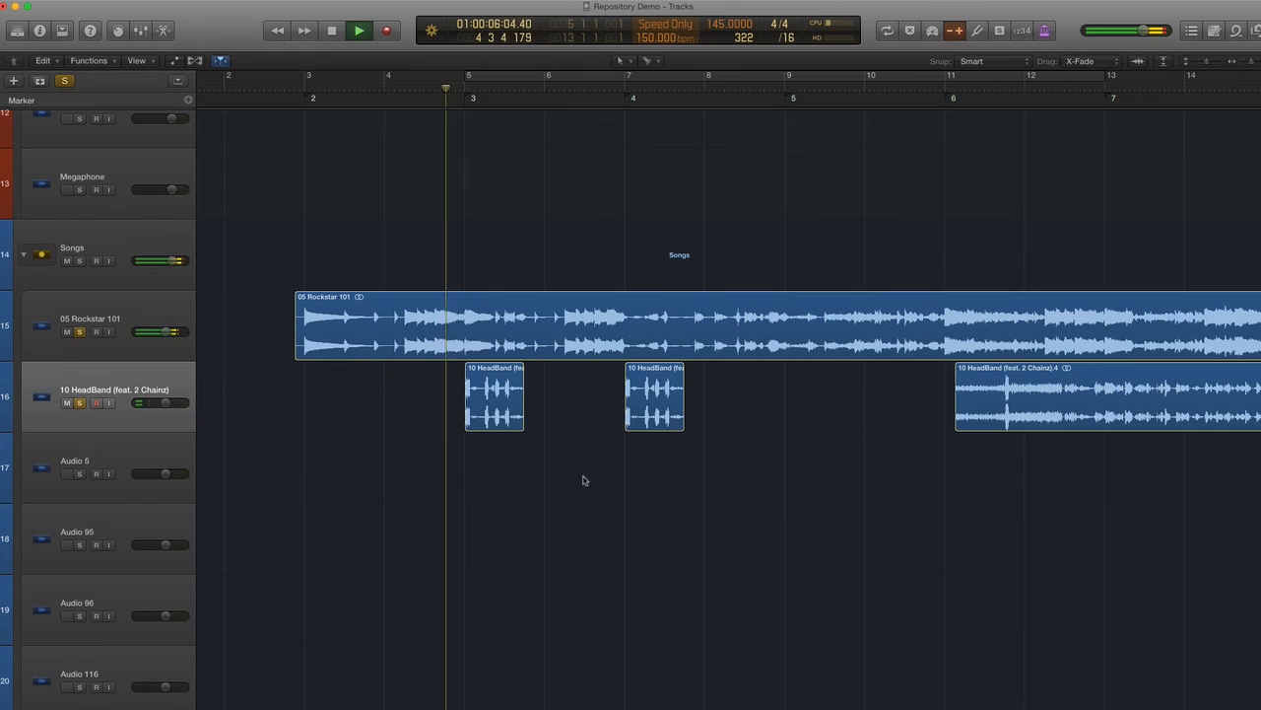